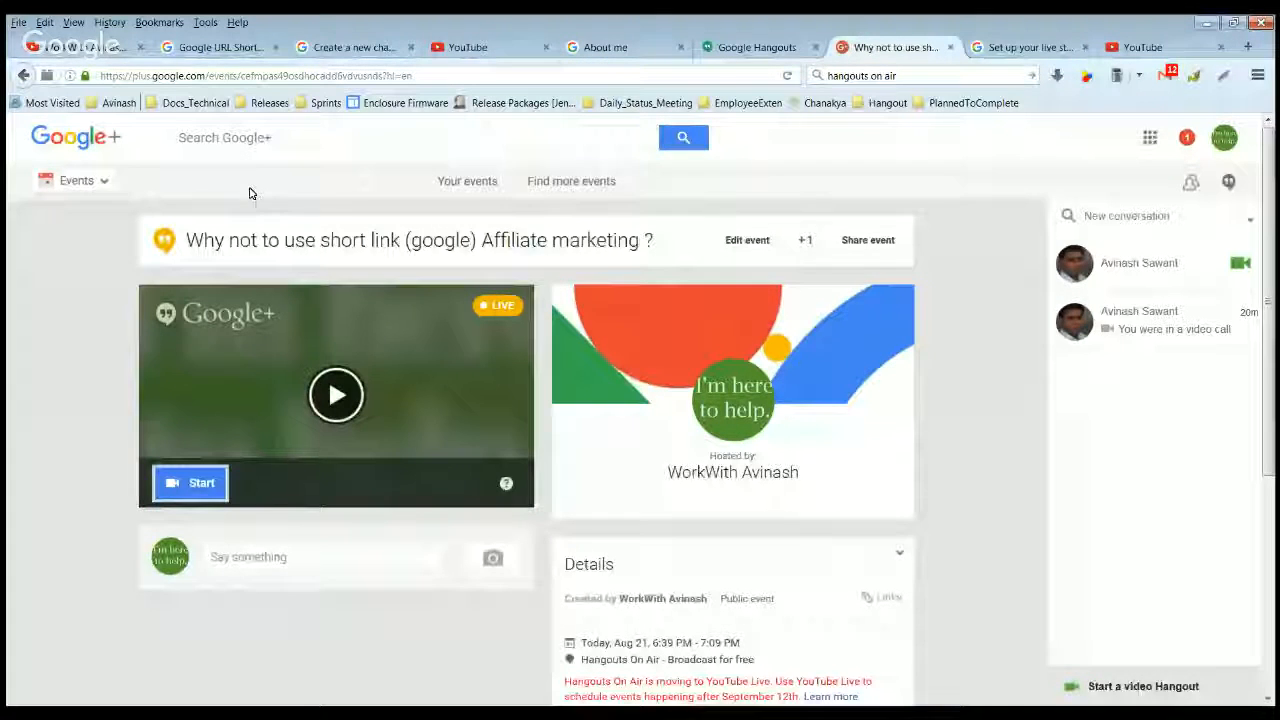
Step: Return to the goo.gl shortlink-disabled error page via the YouTube channel
click(80, 48)
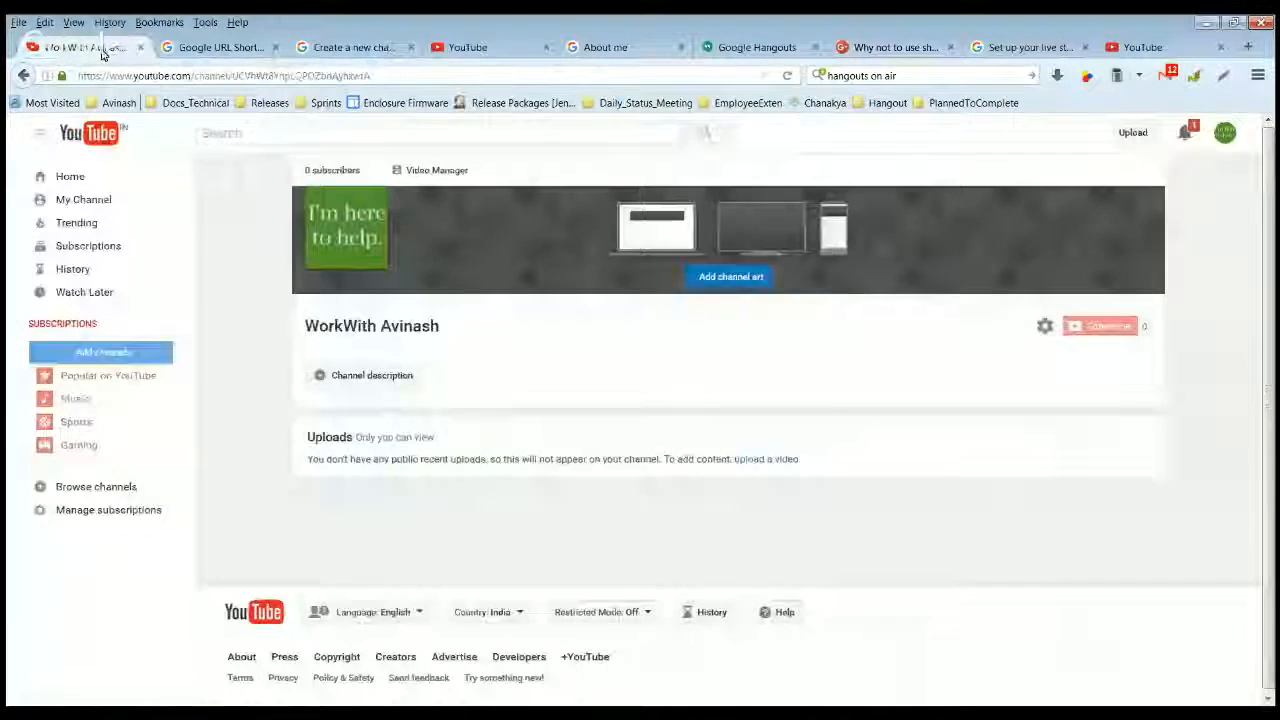
click(220, 48)
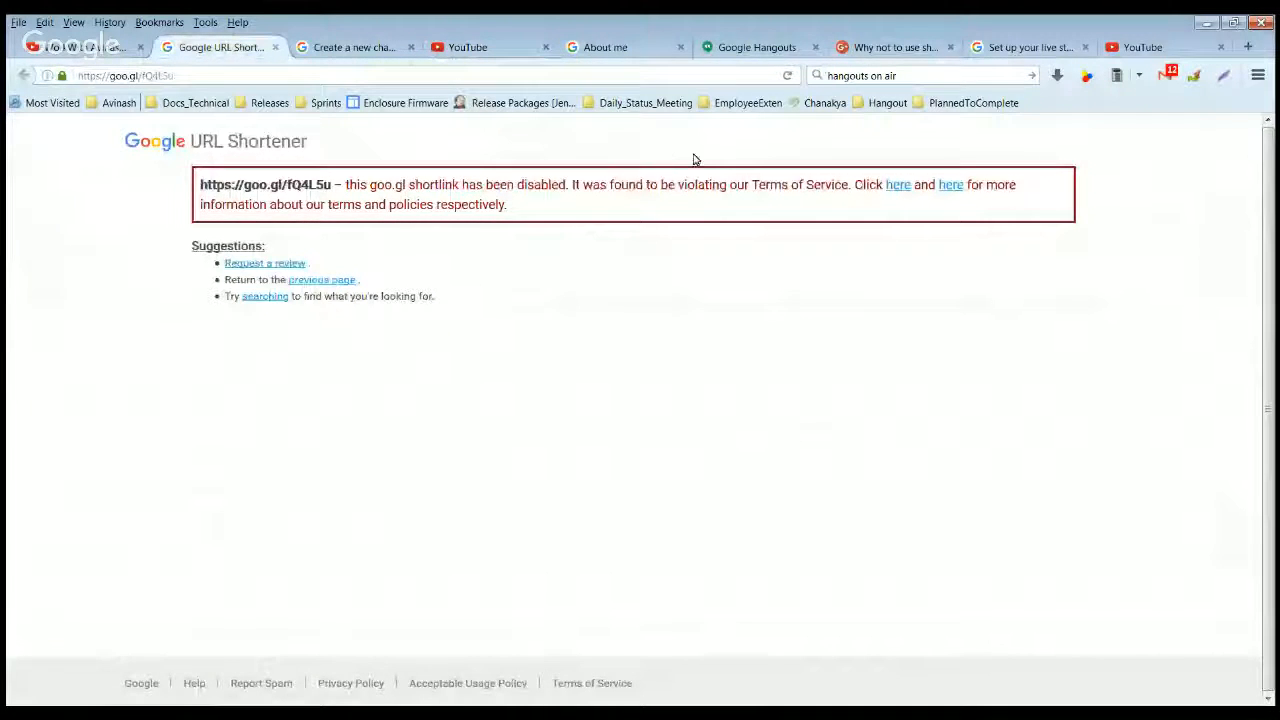
mouse_move(260, 204)
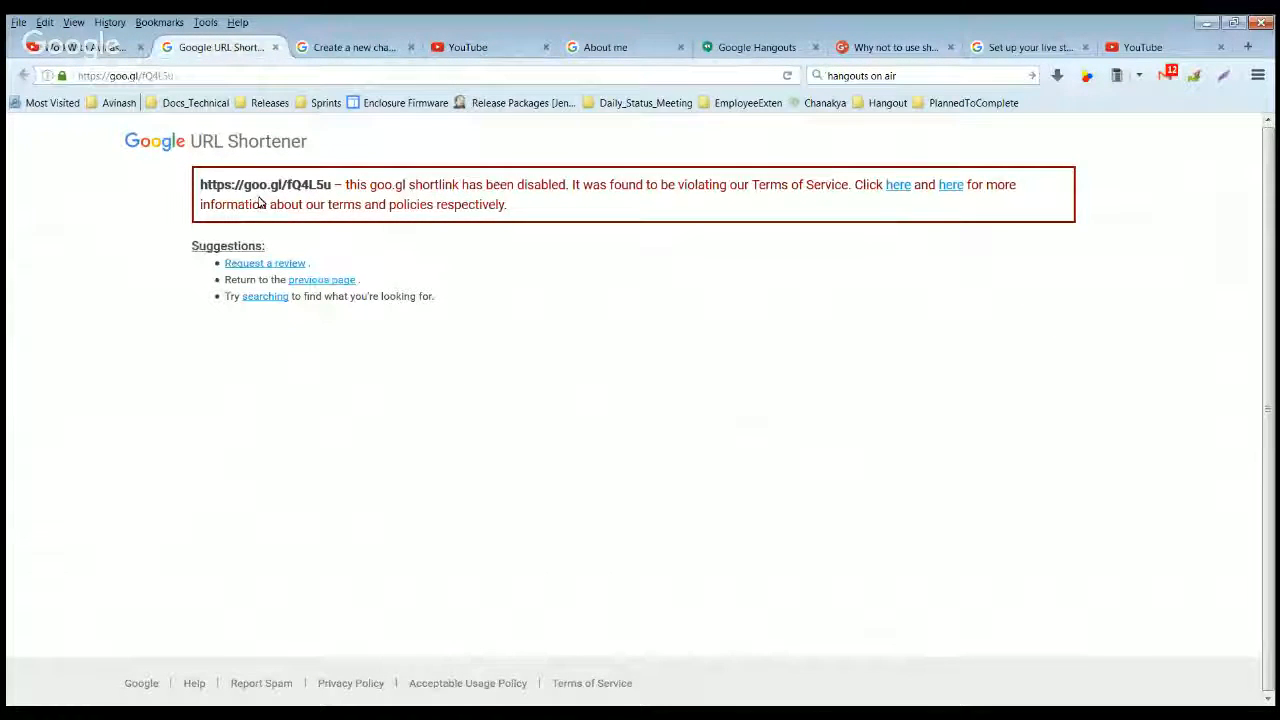
mouse_move(444, 144)
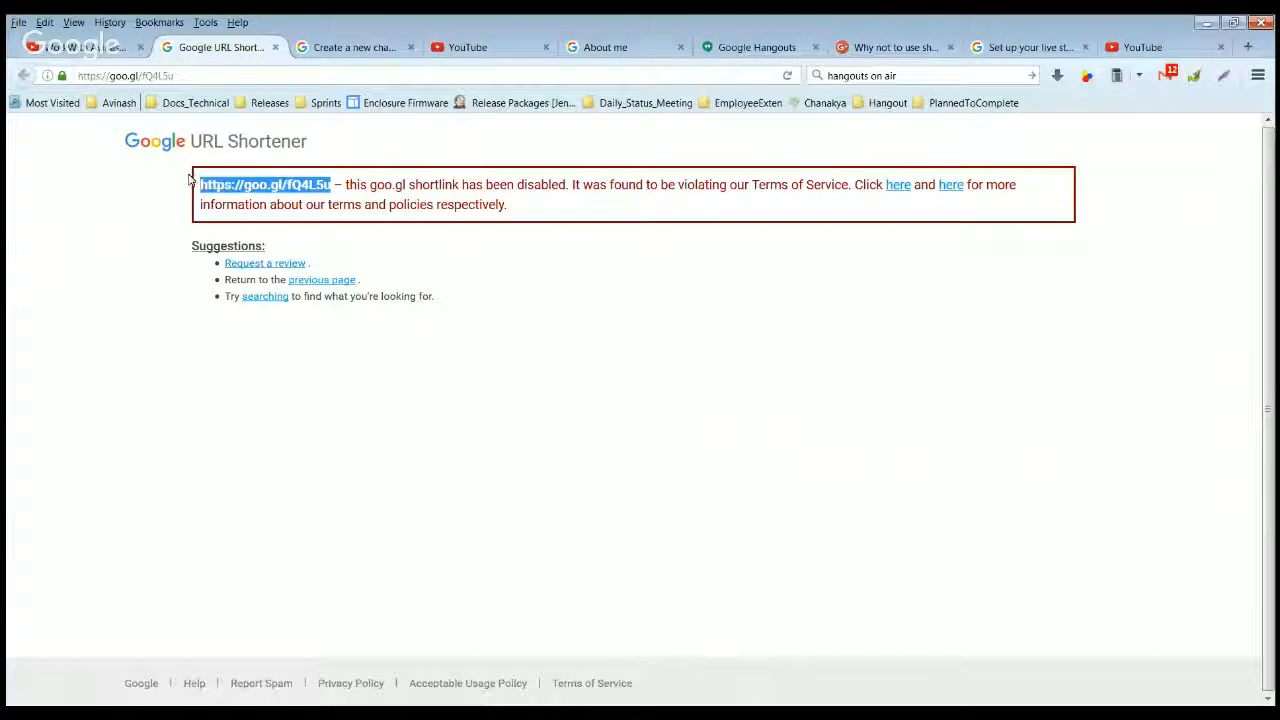
click(652, 200)
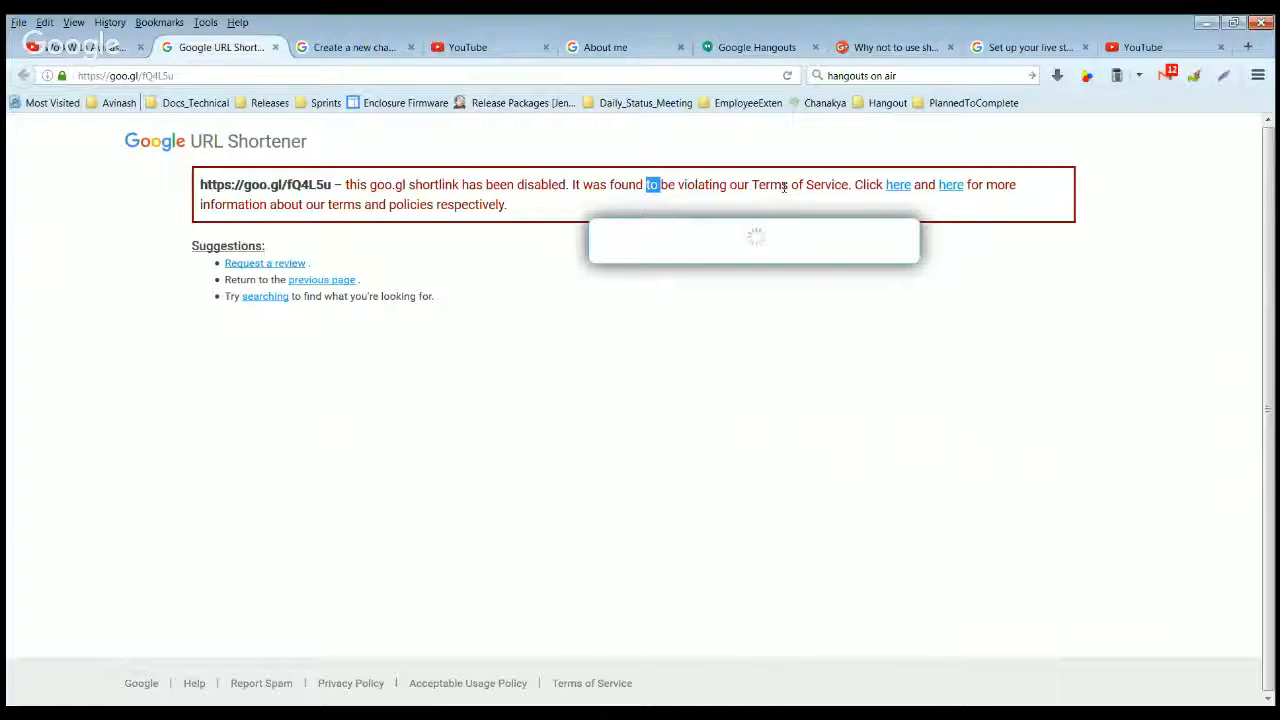
double_click(768, 184)
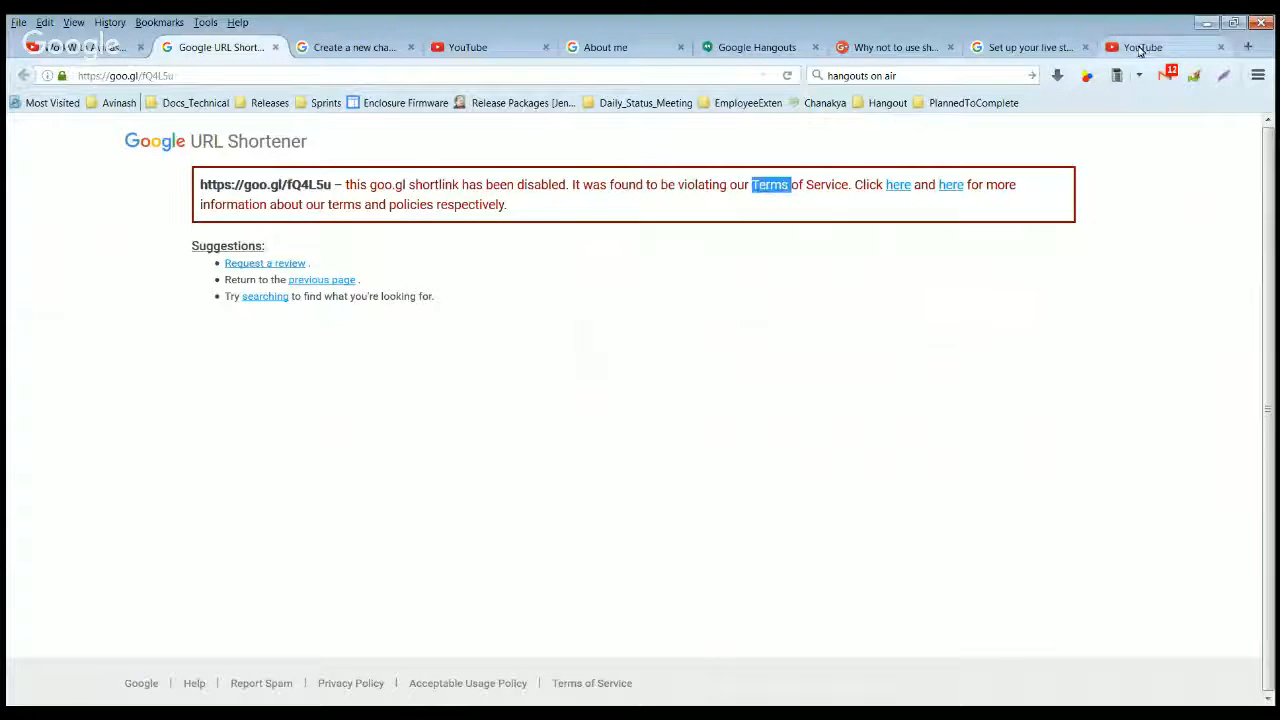
click(1140, 48)
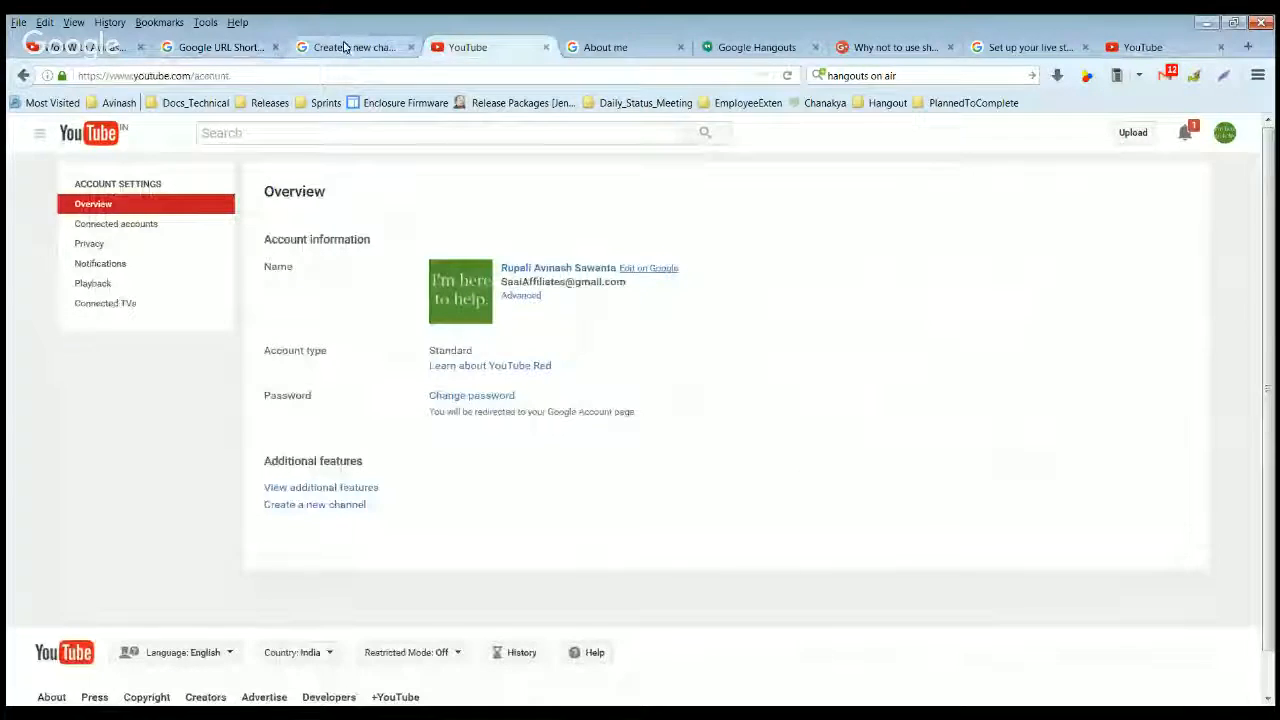
click(220, 48)
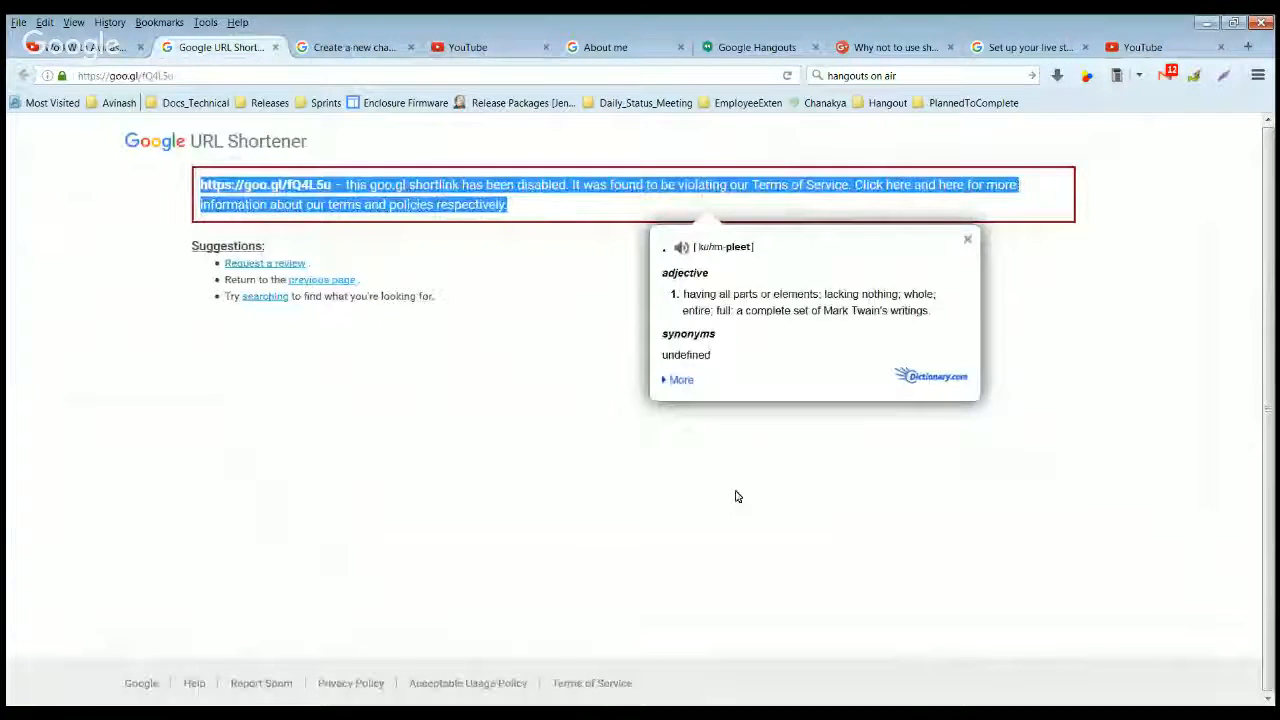
click(966, 240)
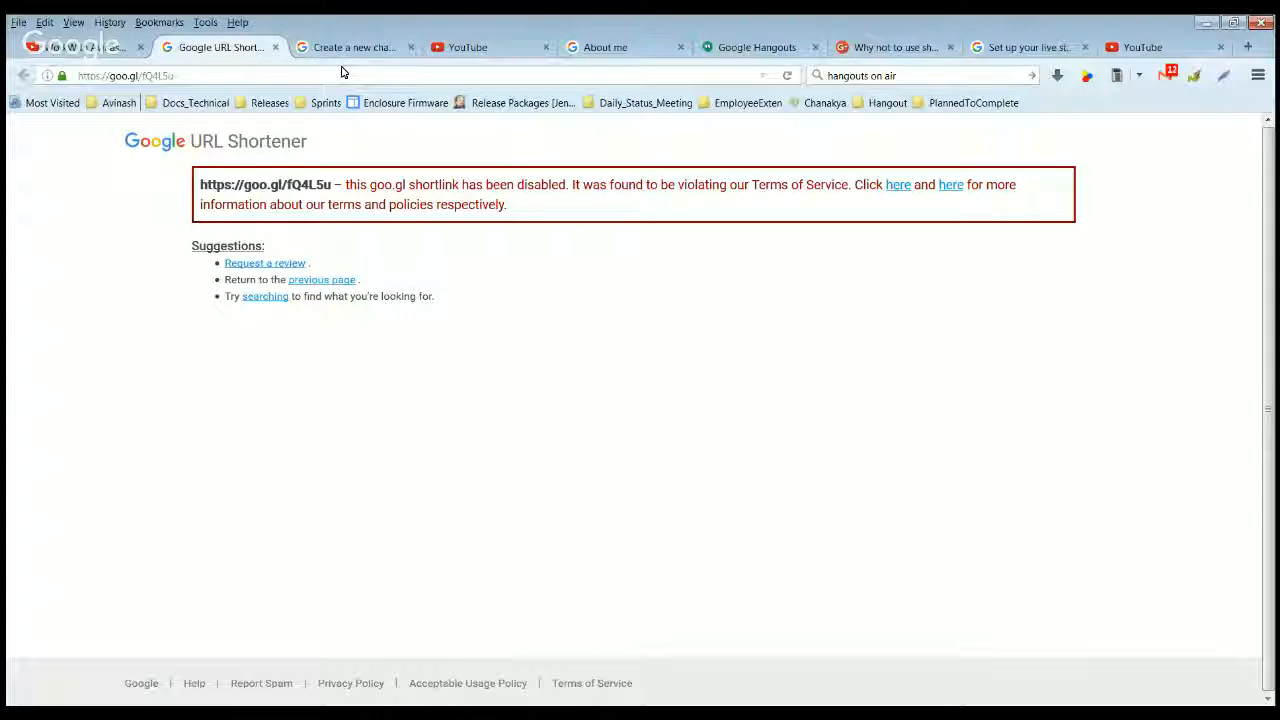
click(356, 48)
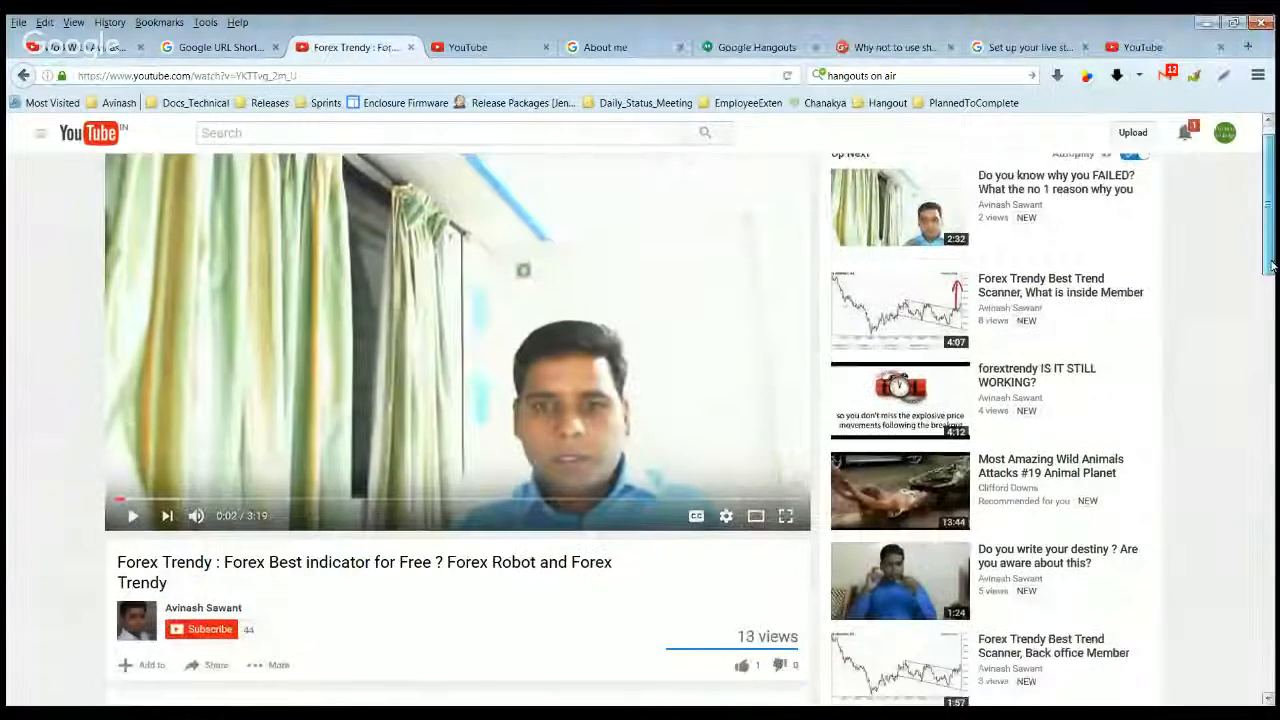
Step: Follow the goo.gl link under the Forex Trendy video's description into a new tab
scroll(down, 3)
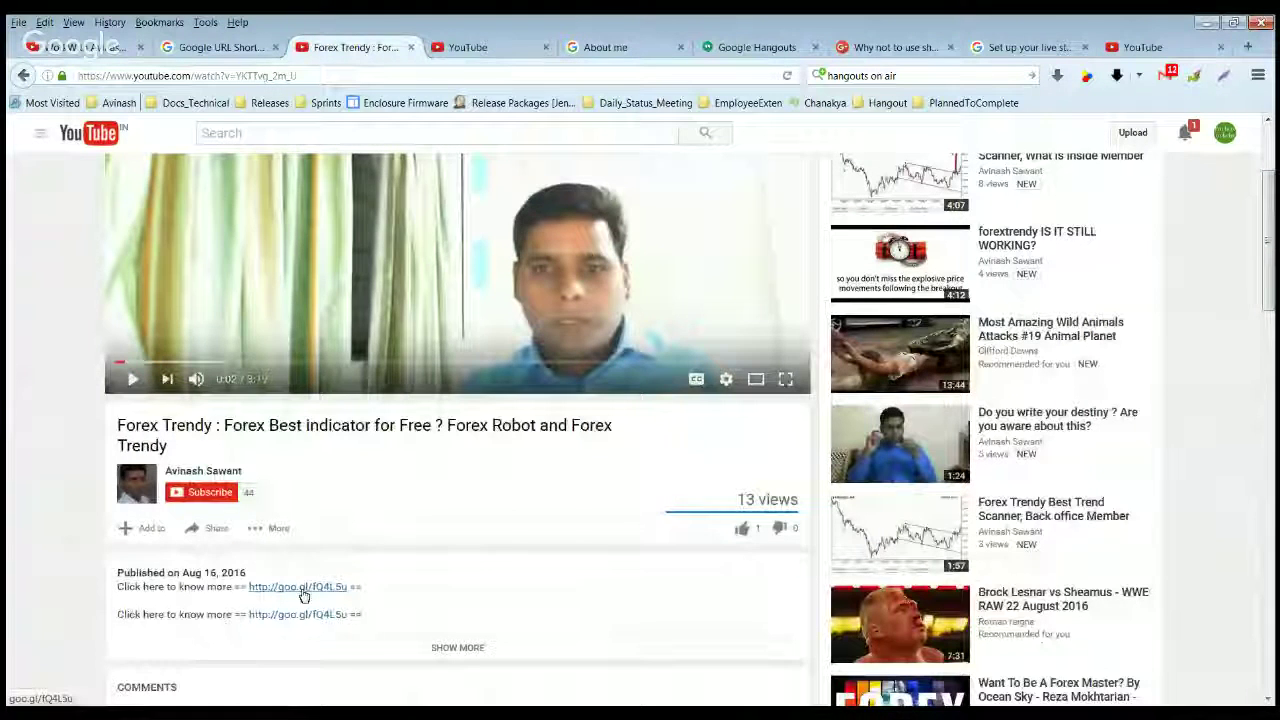
click(296, 586)
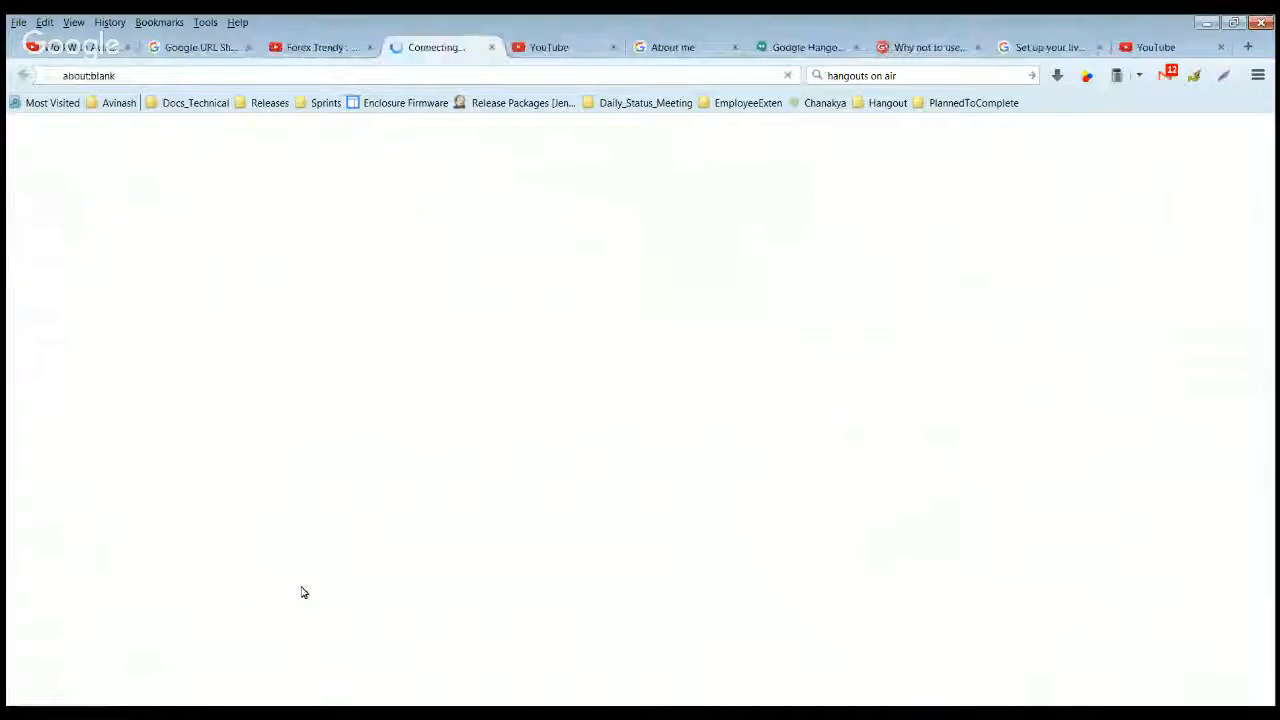